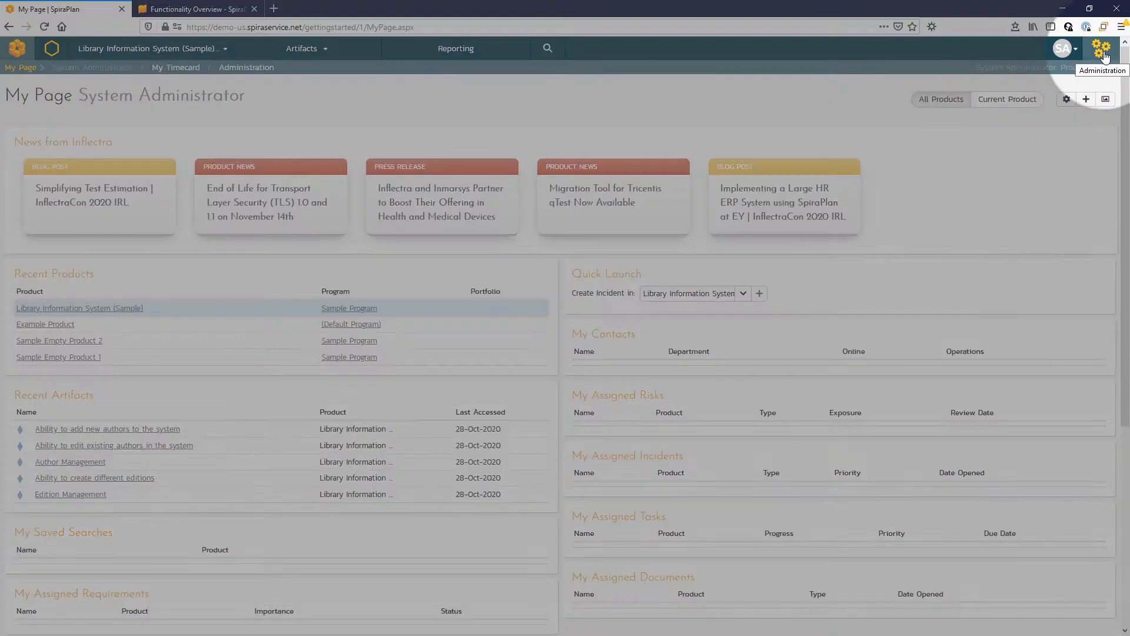
# Reach the View / Edit Products administration page from the gear menu
pyautogui.click(1102, 48)
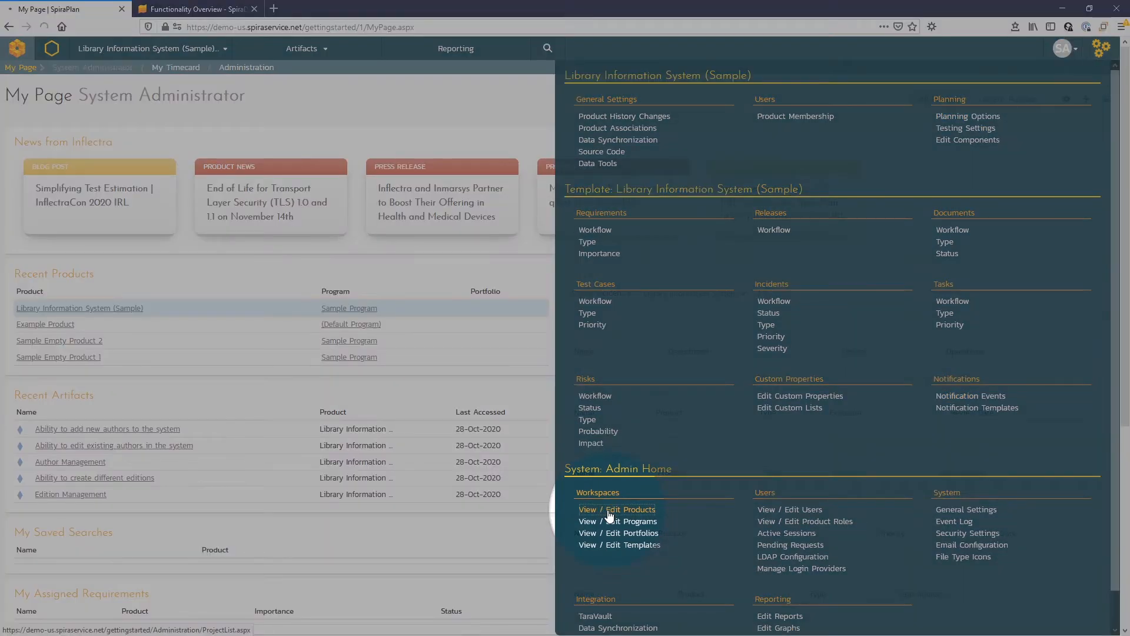
pyautogui.click(616, 509)
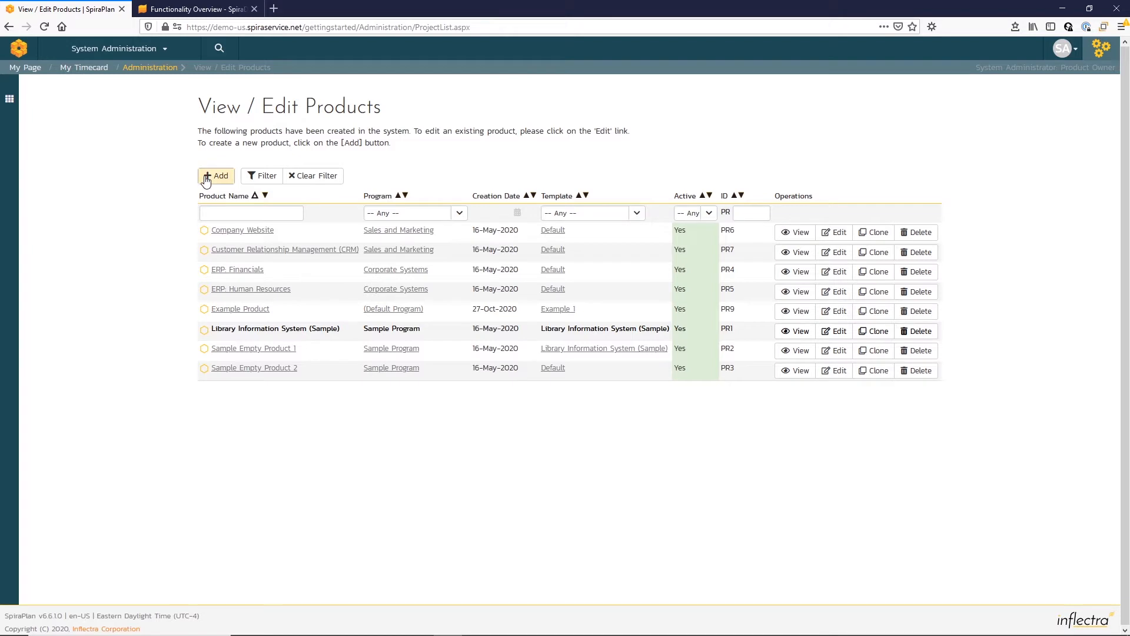
# Start a new product named 'Product A' based on a newly created template
pyautogui.click(215, 176)
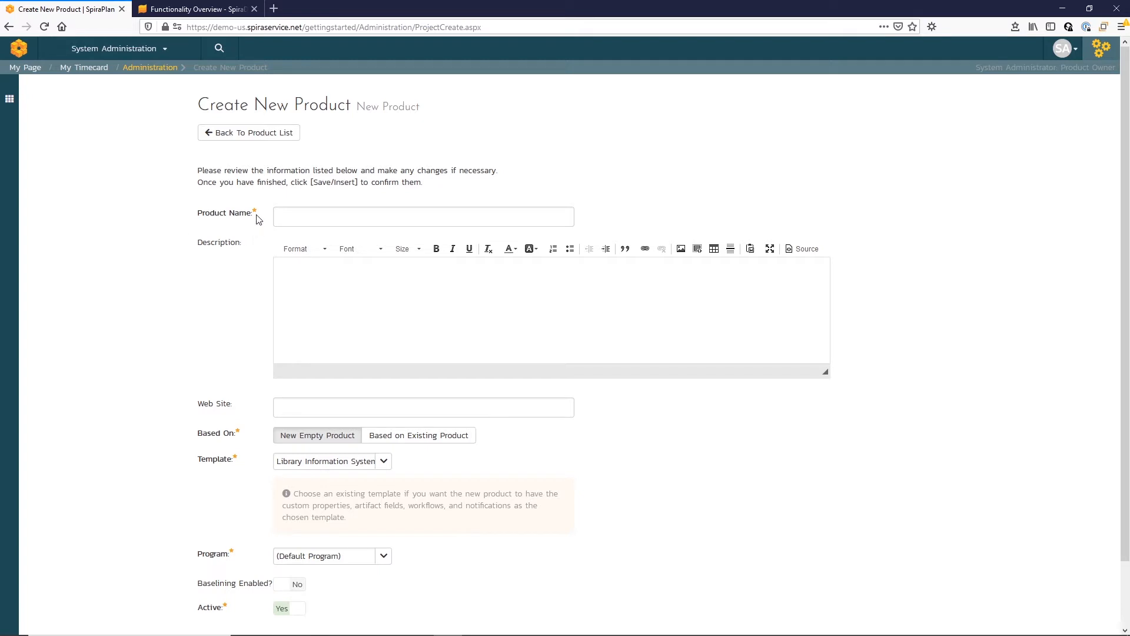
pyautogui.moveTo(253, 415)
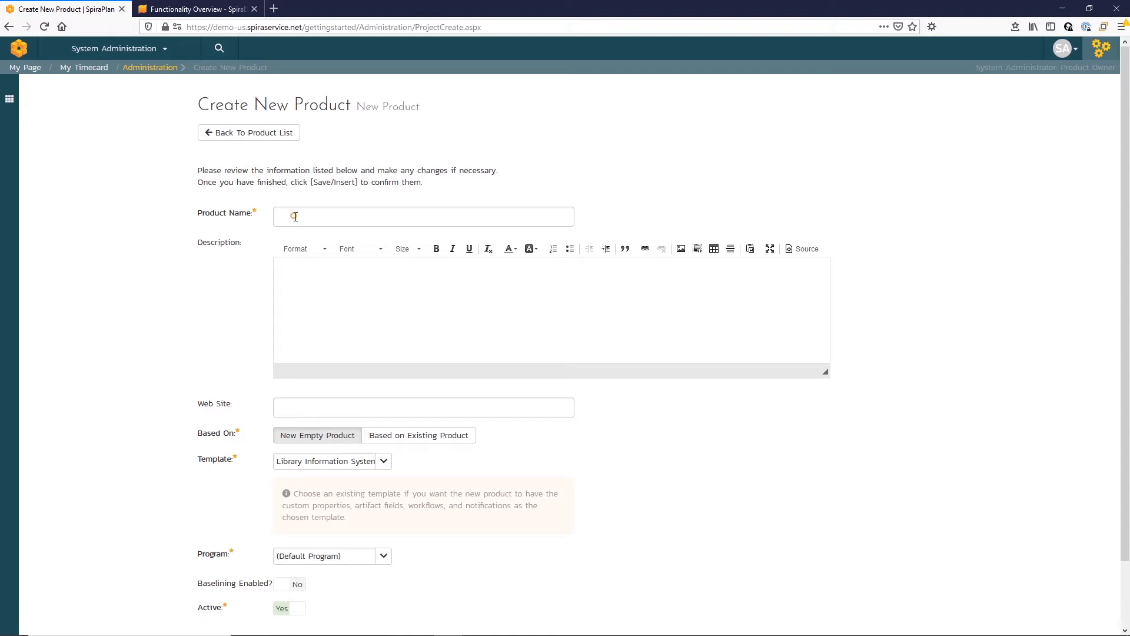
pyautogui.write('Product A')
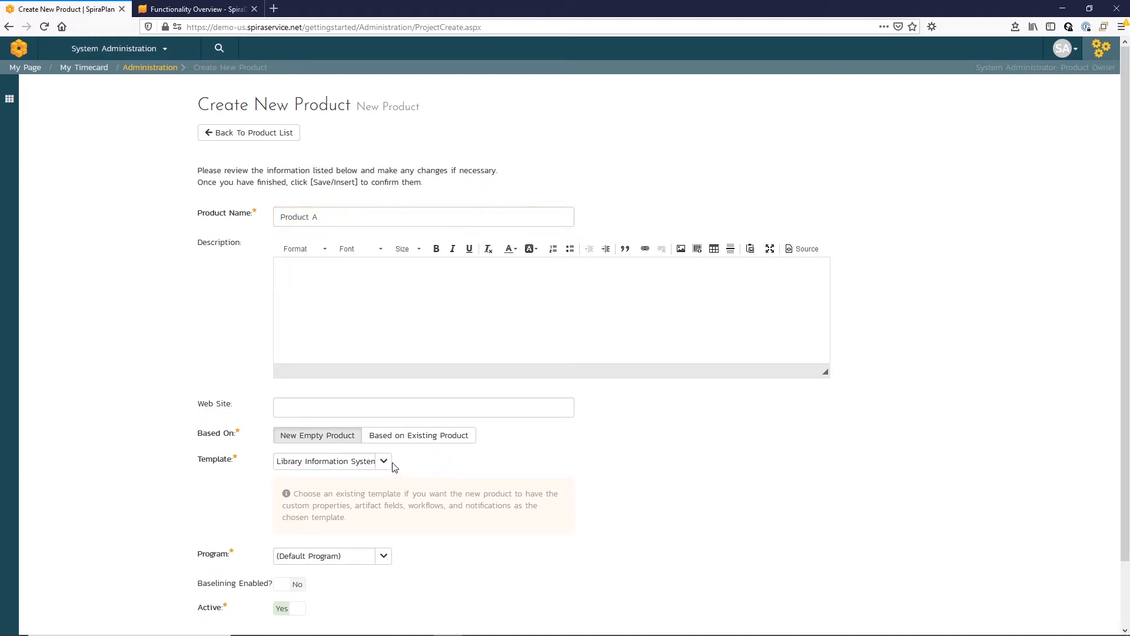
pyautogui.click(384, 460)
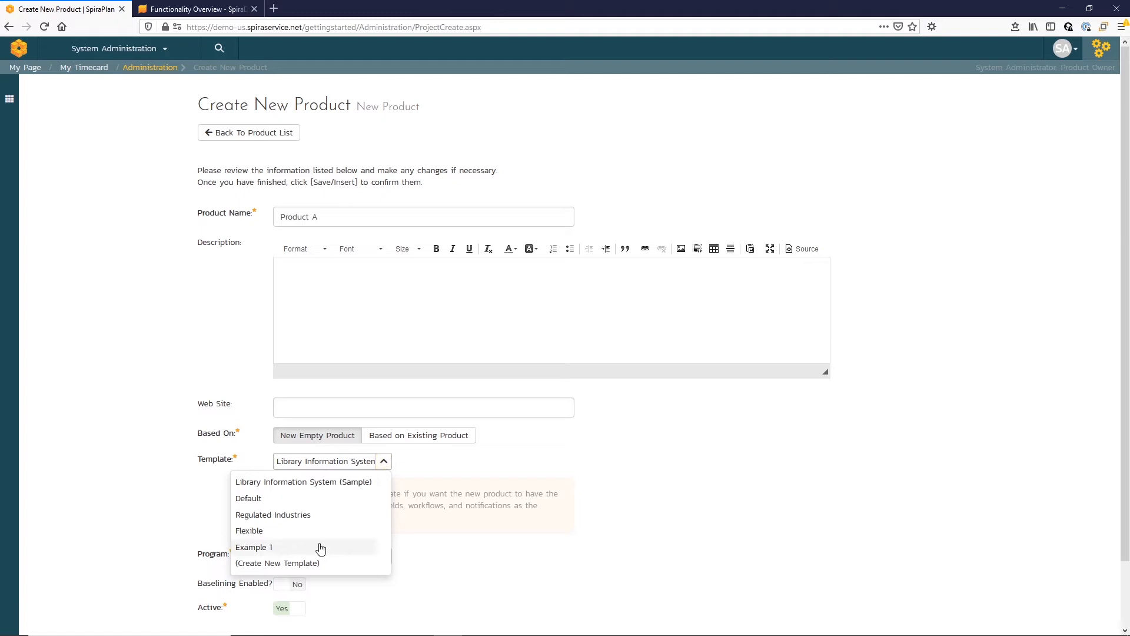
pyautogui.click(277, 563)
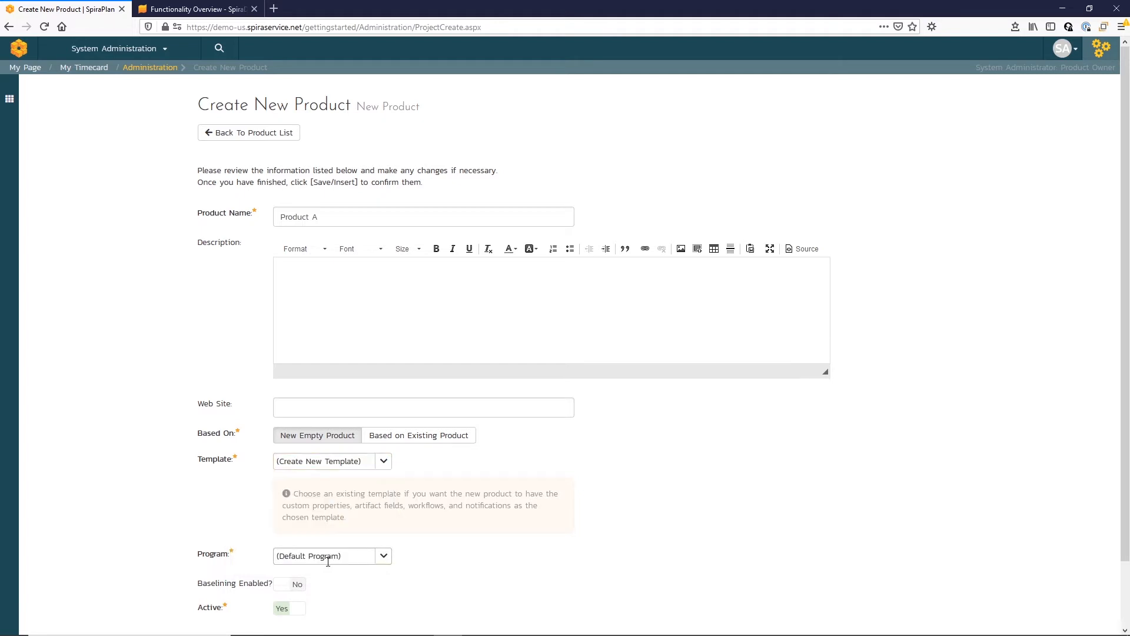
# Place the product under Sample Program and insert it
pyautogui.click(383, 556)
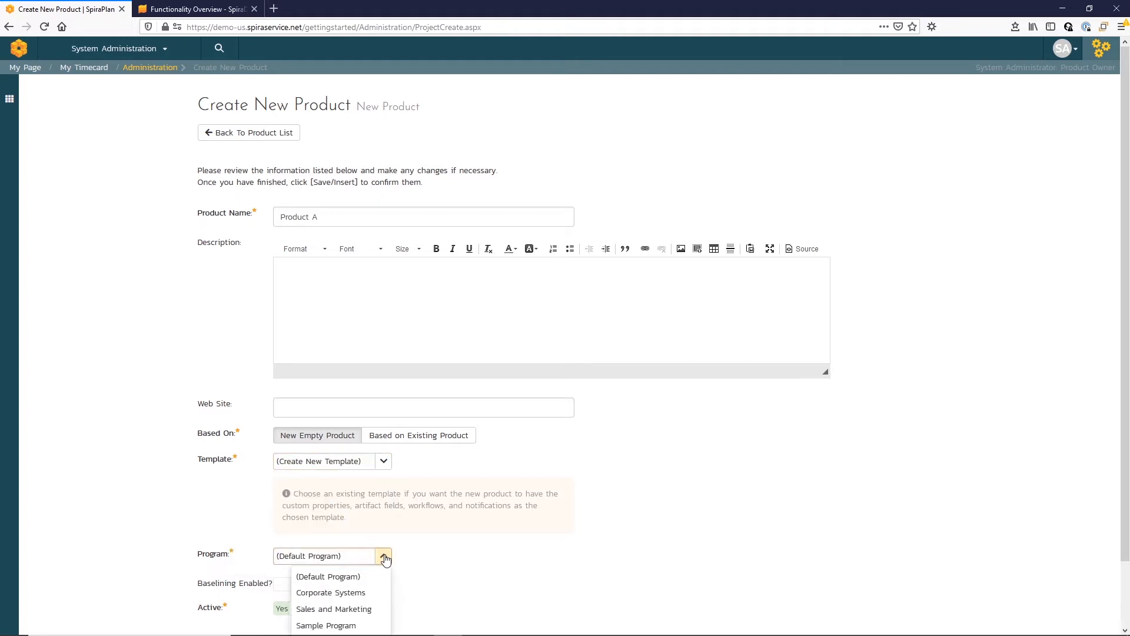
pyautogui.scroll(-3)
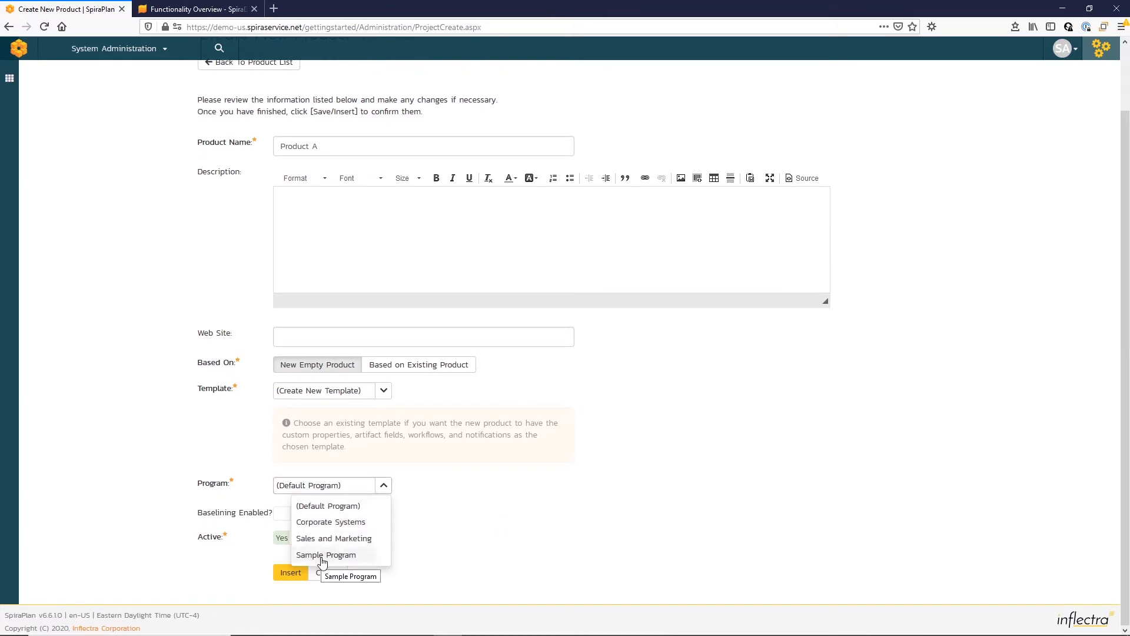
pyautogui.click(327, 555)
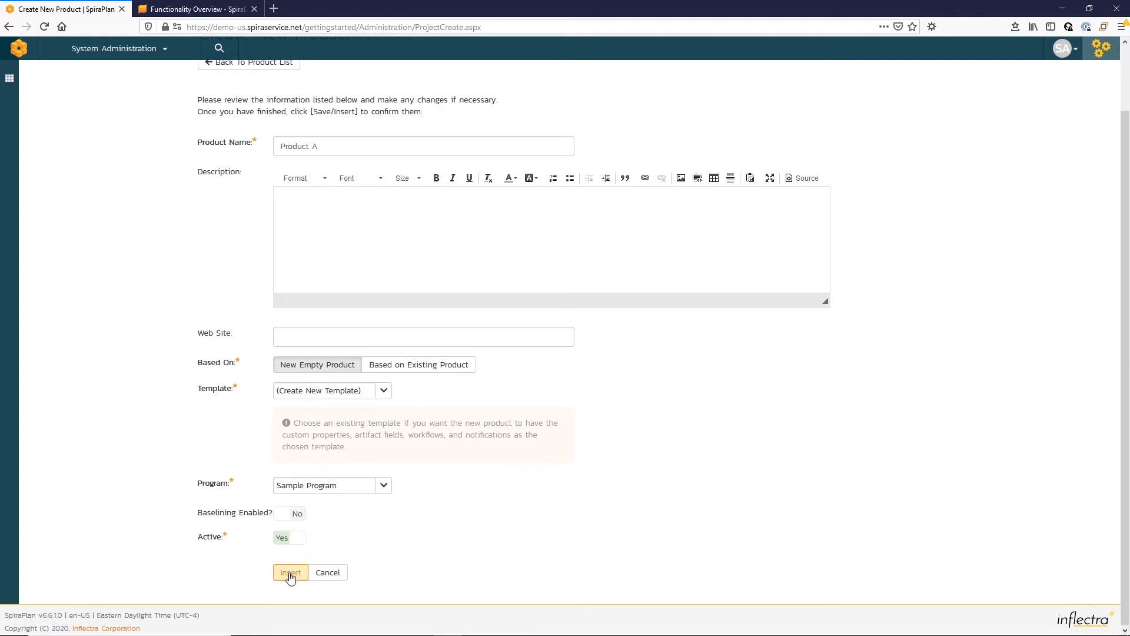
pyautogui.click(289, 572)
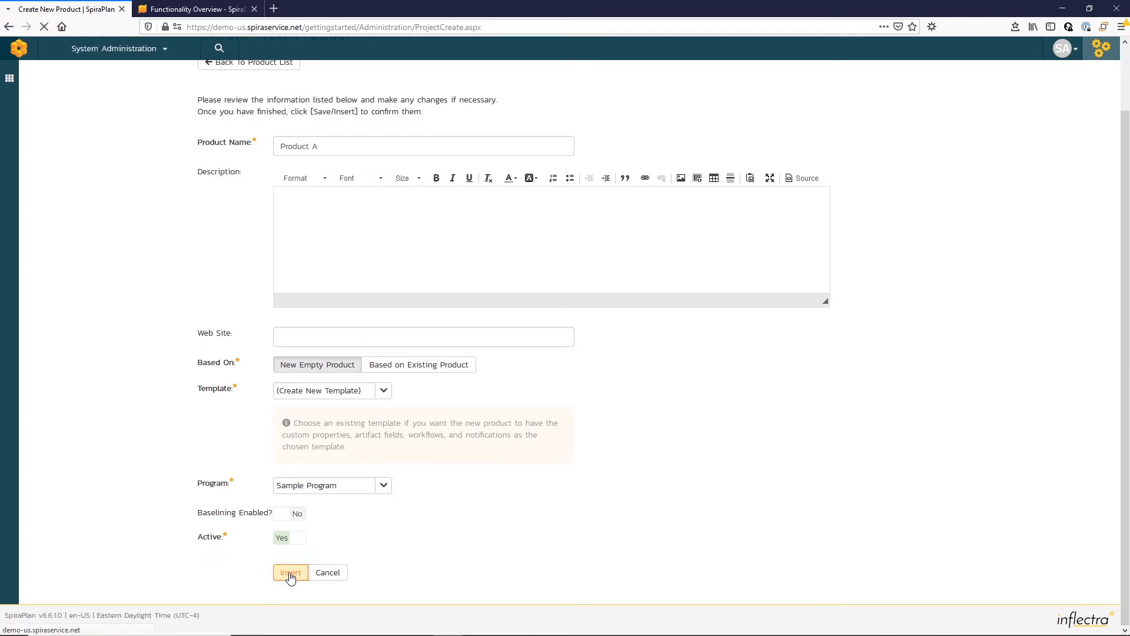
# View all members of Product A and begin adding new members
pyautogui.click(289, 573)
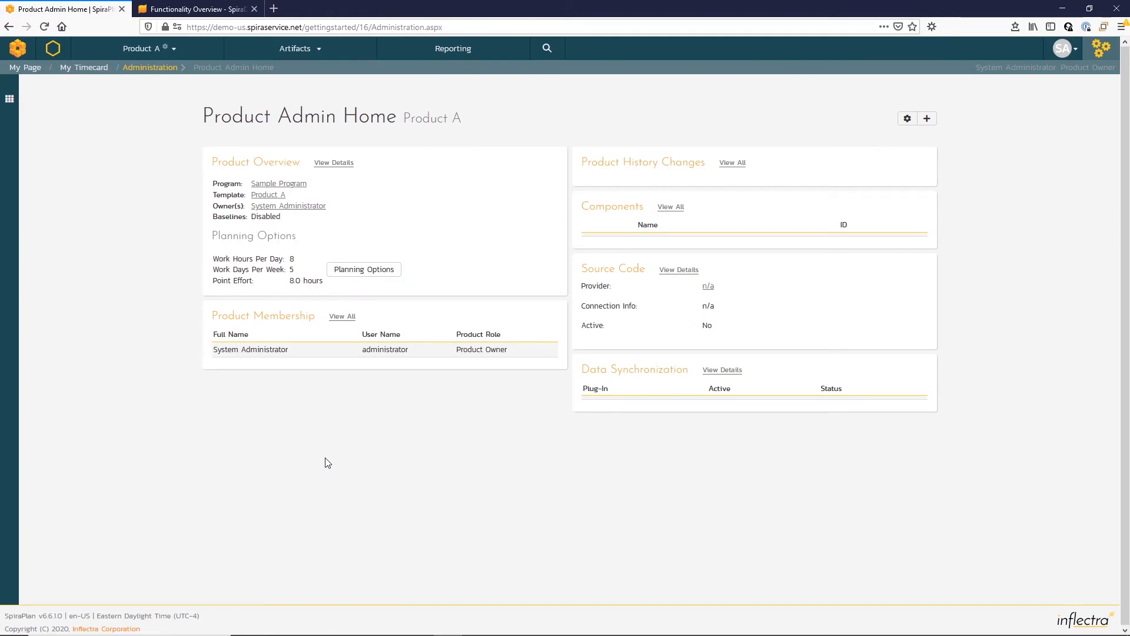
pyautogui.moveTo(231, 362)
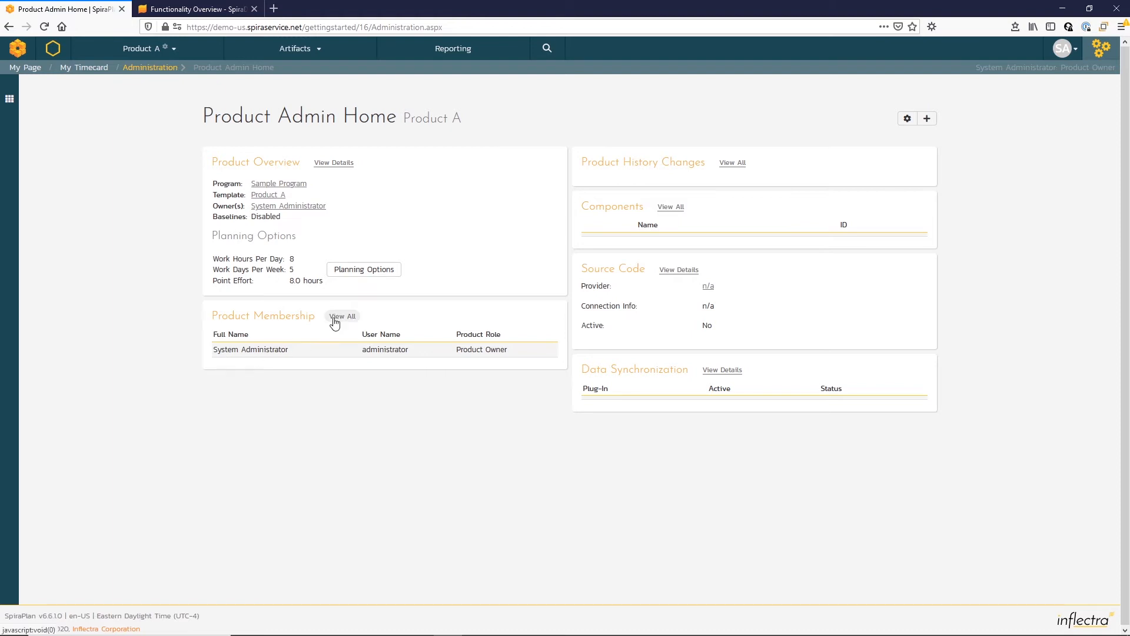
pyautogui.click(342, 316)
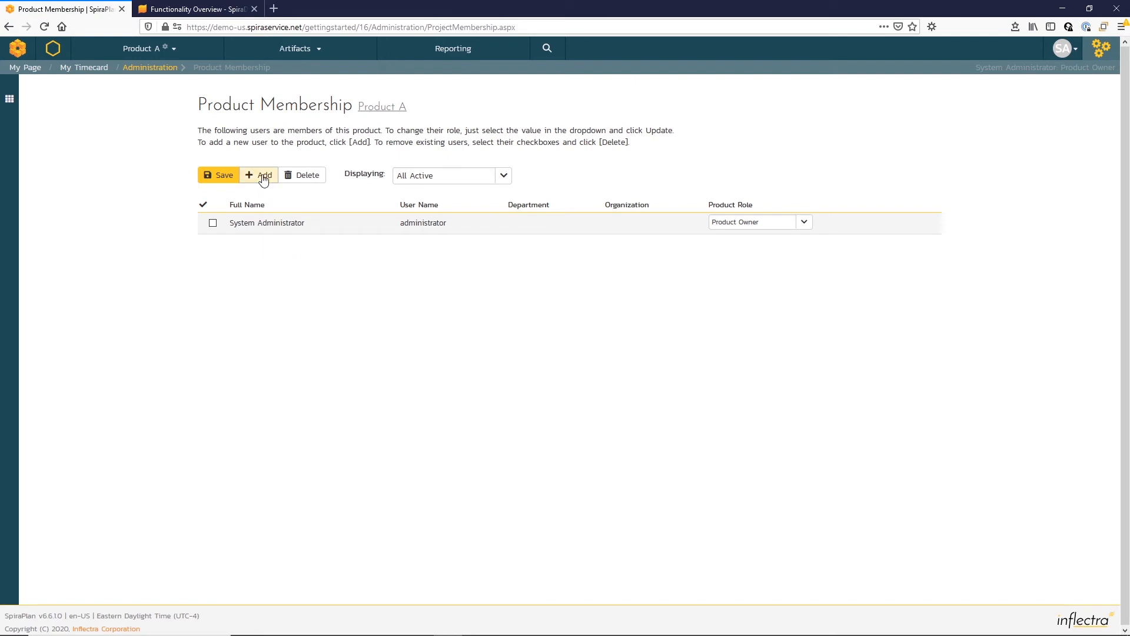
pyautogui.click(259, 176)
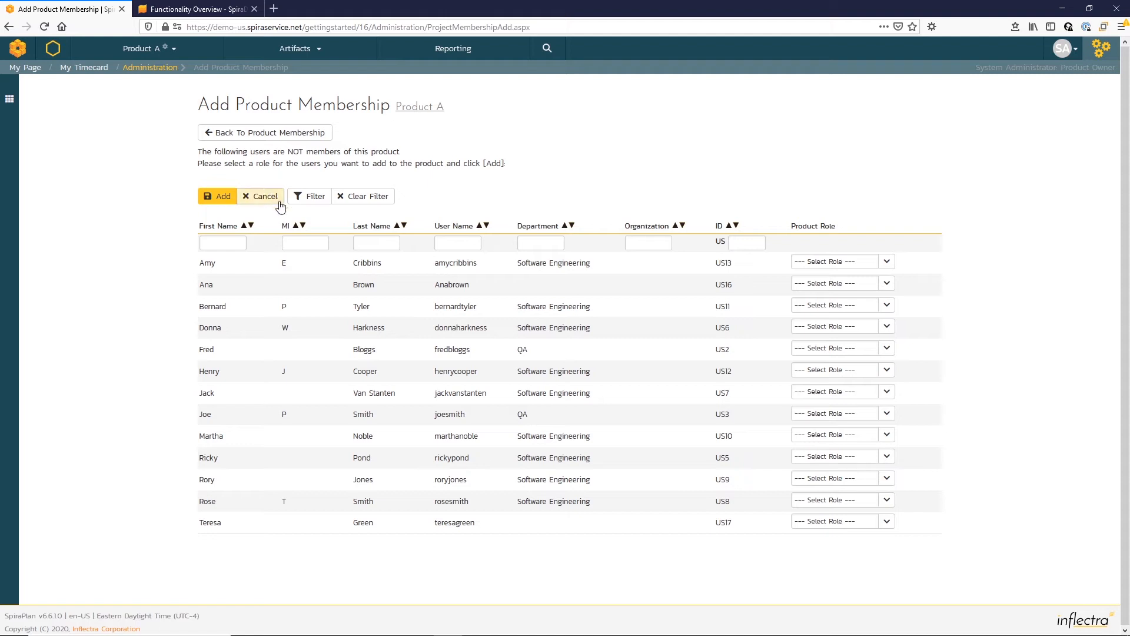
pyautogui.moveTo(563, 255)
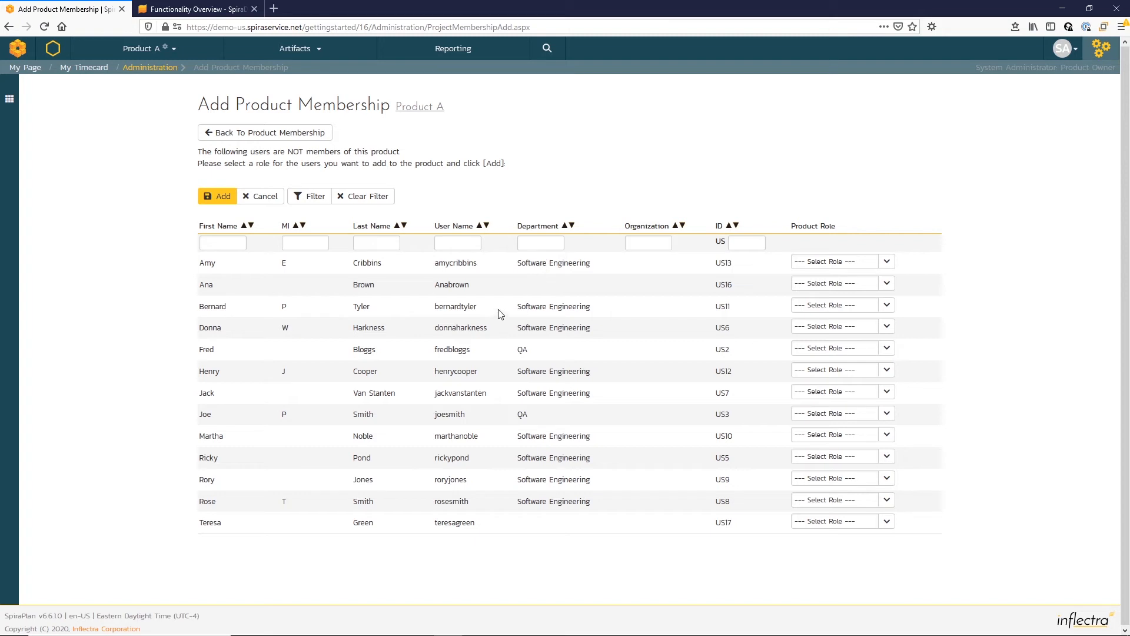
pyautogui.moveTo(862, 504)
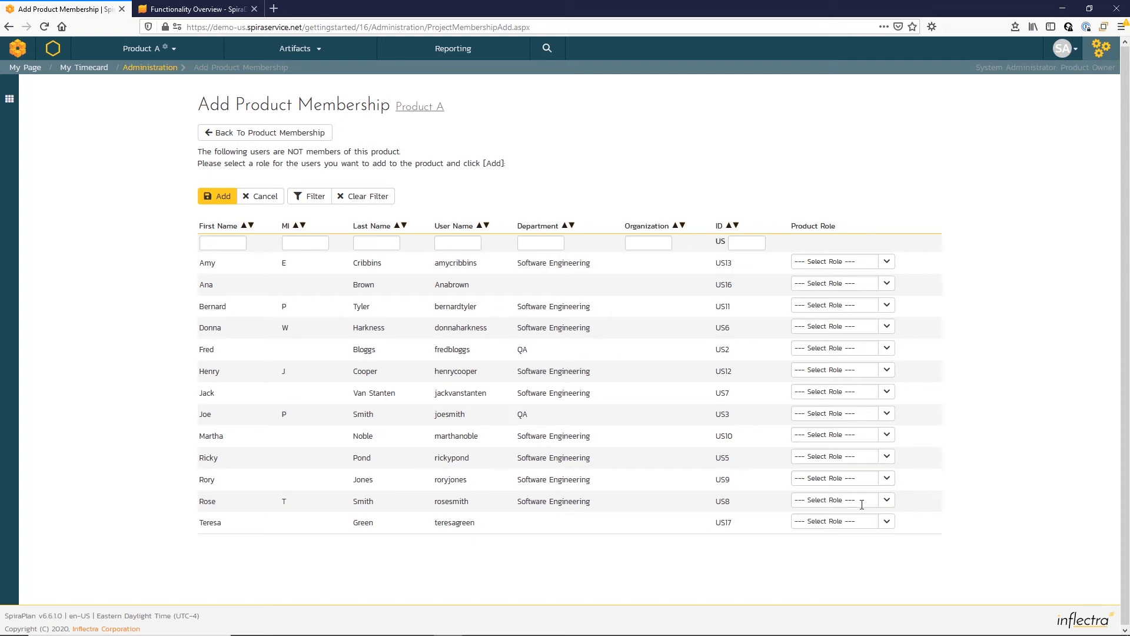
# Assign Product Owner and Tester roles to the chosen users and add them to the product
pyautogui.click(840, 521)
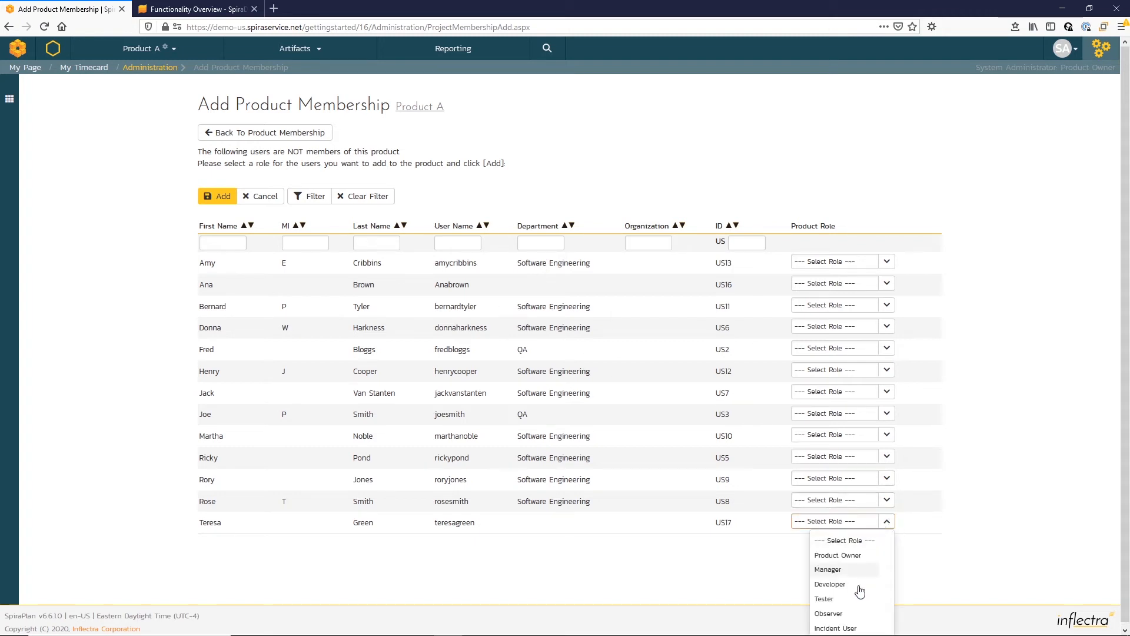
pyautogui.click(837, 555)
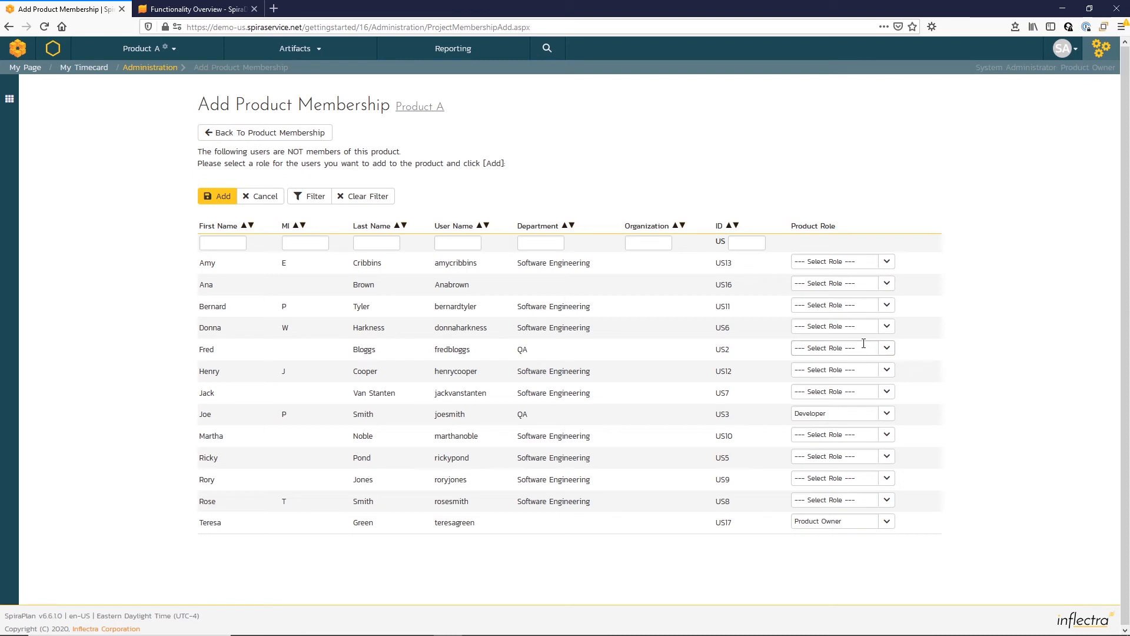
pyautogui.click(839, 348)
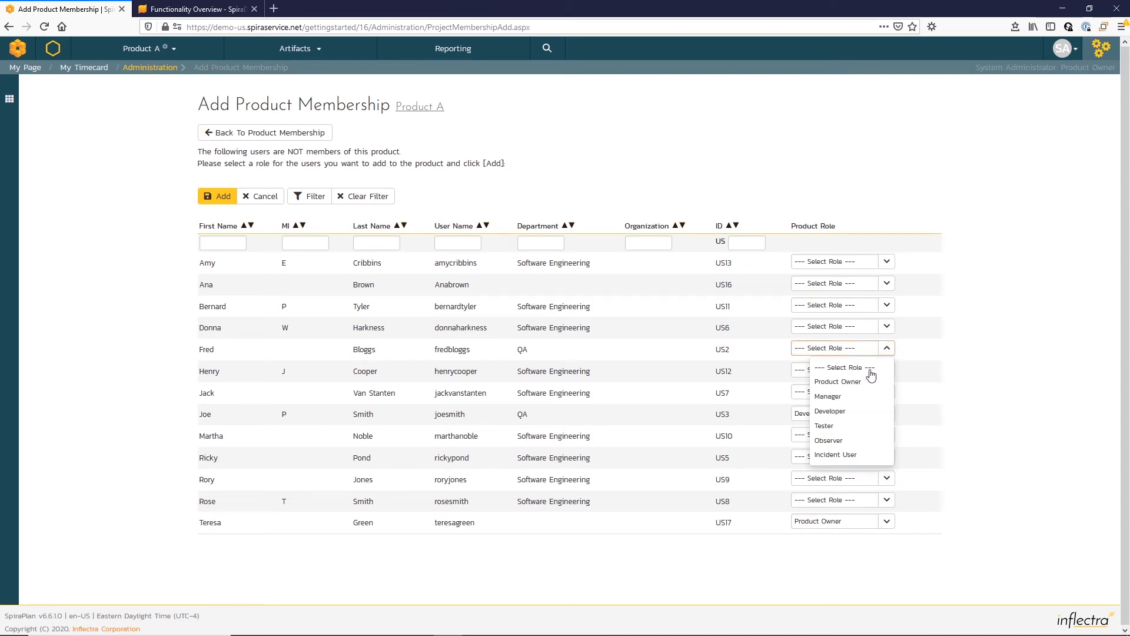
pyautogui.click(824, 425)
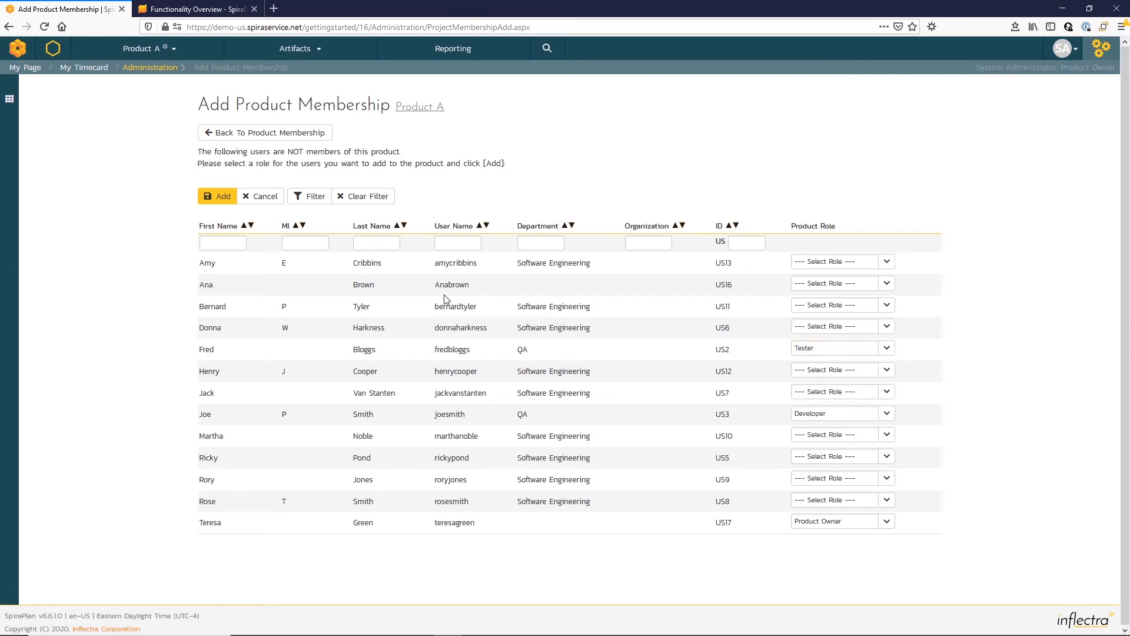
pyautogui.click(217, 196)
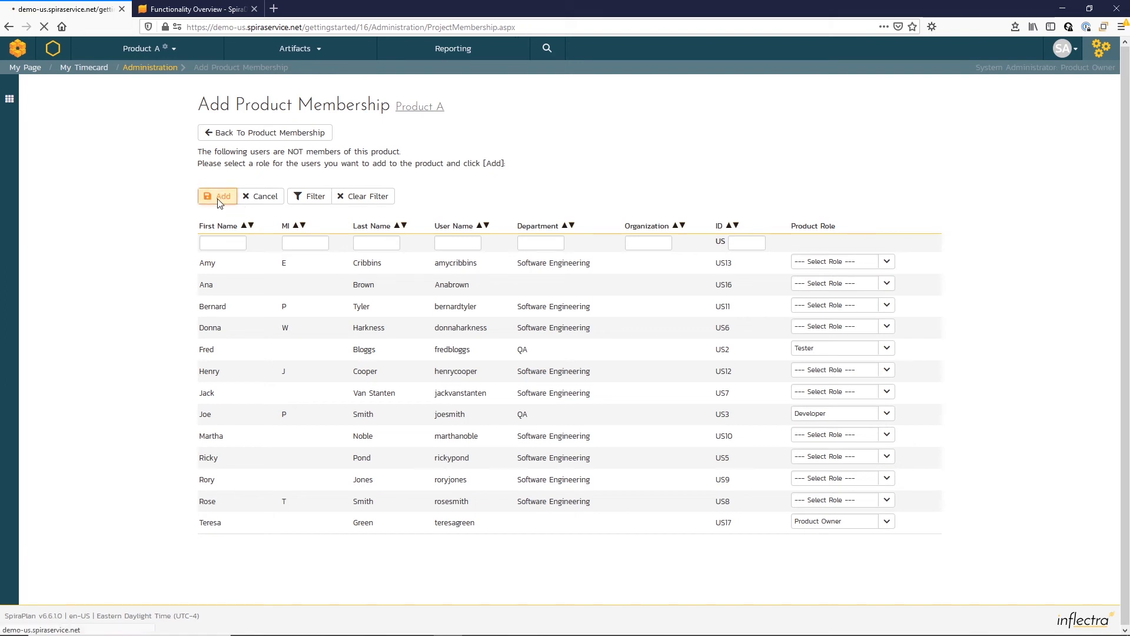
# Switch to Product A under Sample Program from the top-bar workspace list
pyautogui.click(218, 195)
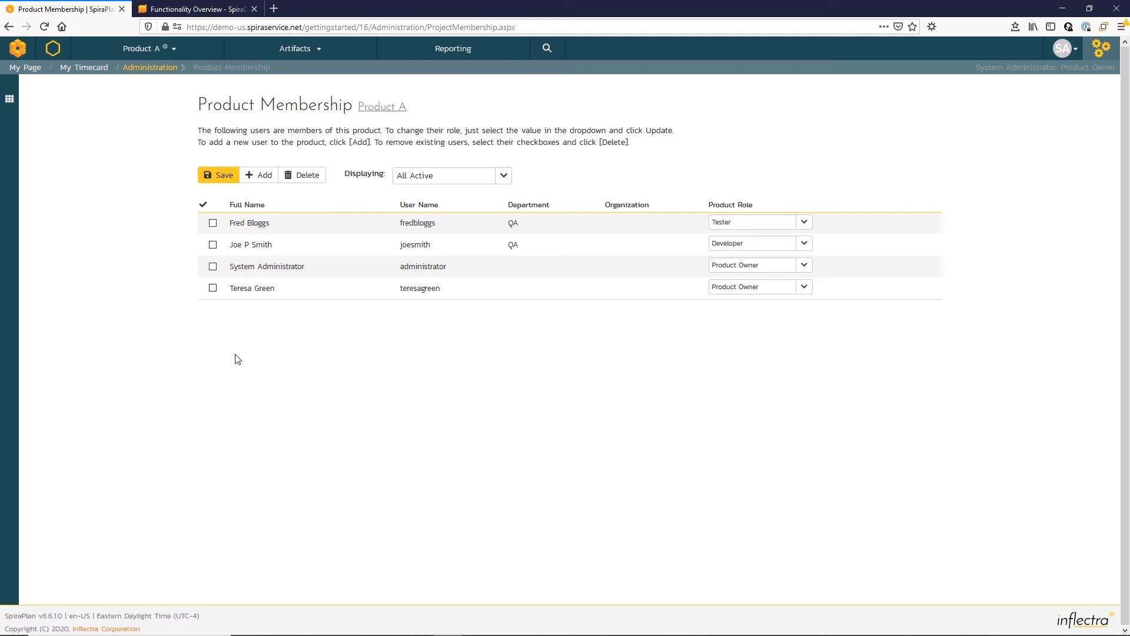
pyautogui.moveTo(162, 166)
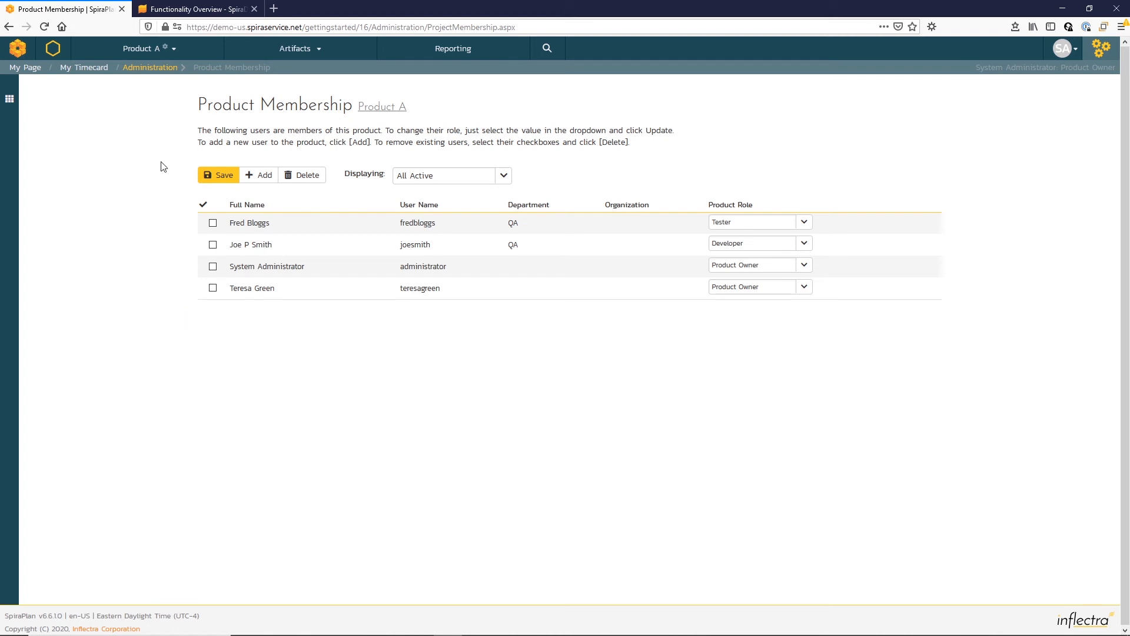
pyautogui.click(143, 48)
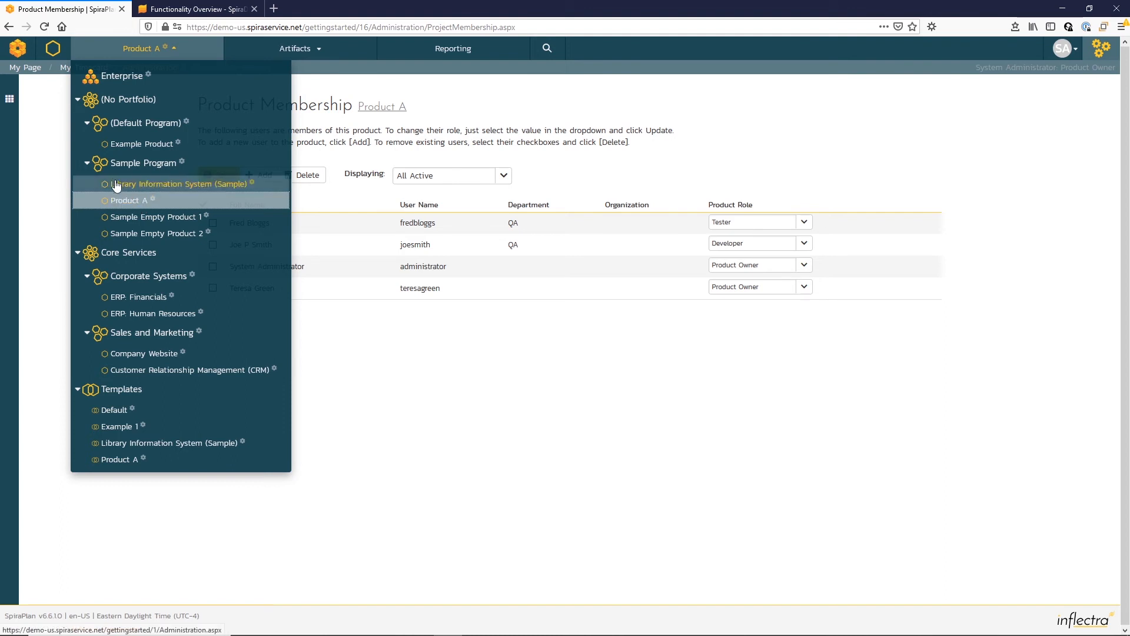
pyautogui.moveTo(144, 162)
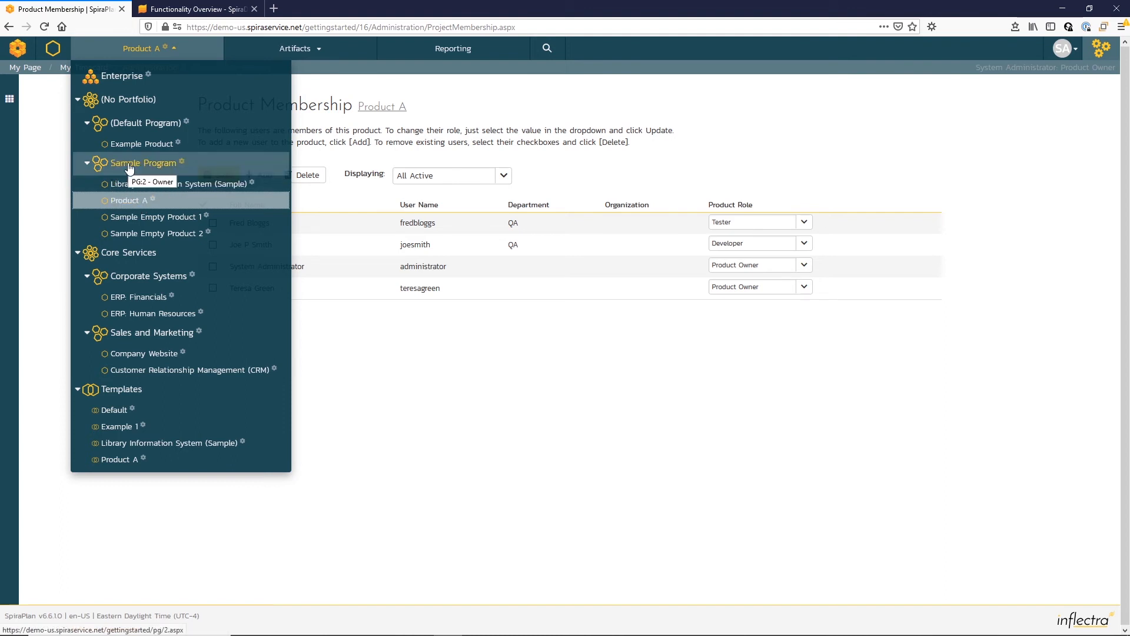
pyautogui.click(53, 56)
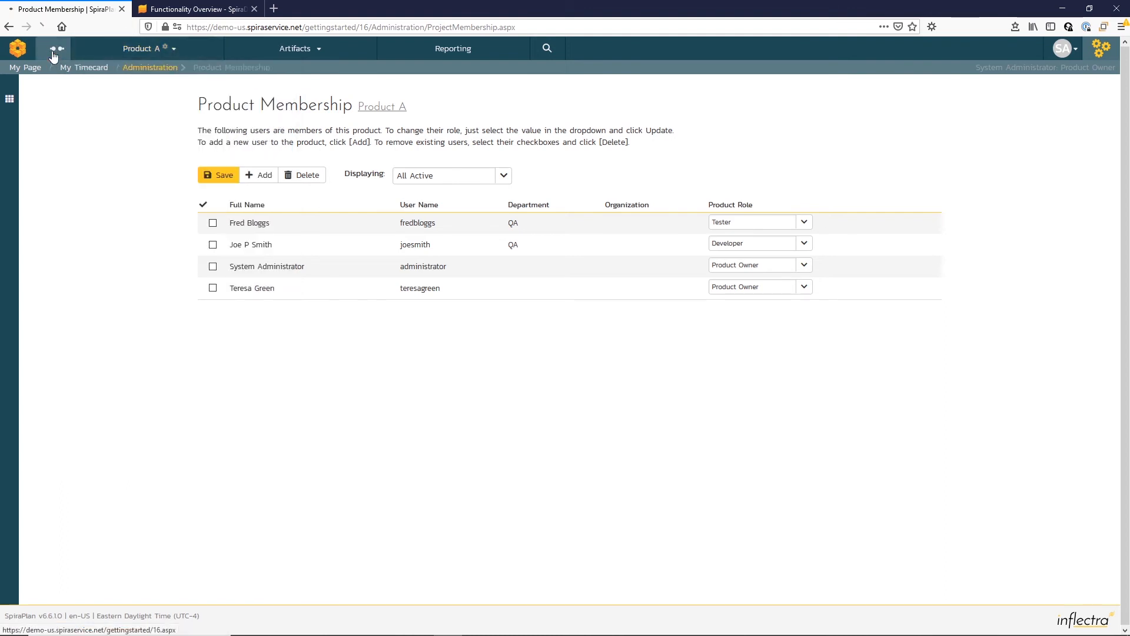
pyautogui.click(52, 49)
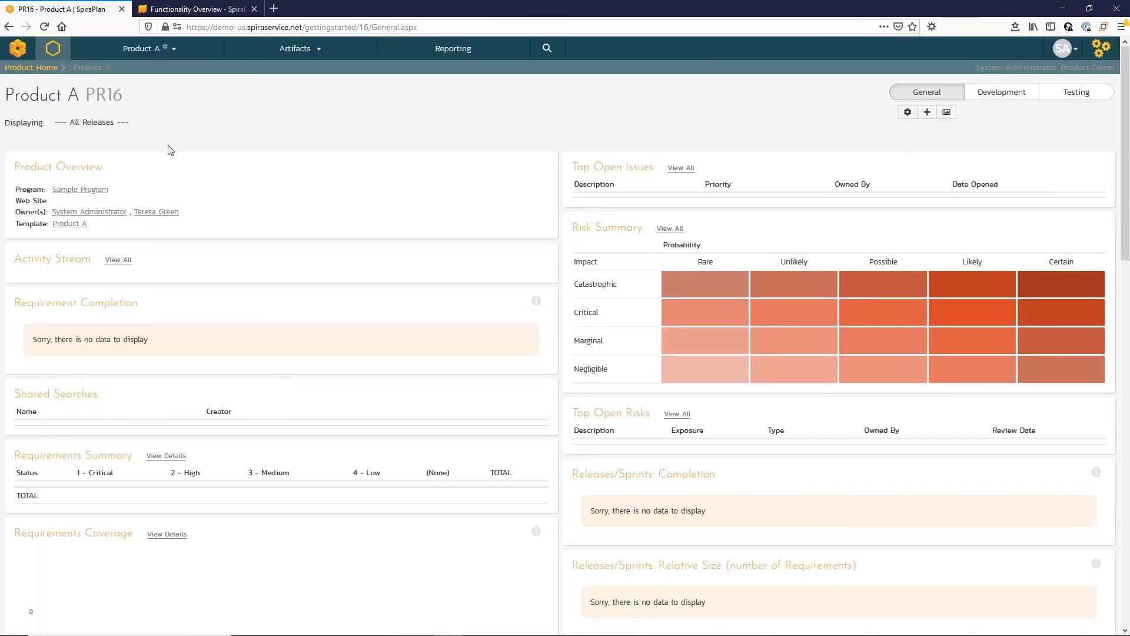
pyautogui.moveTo(200, 149)
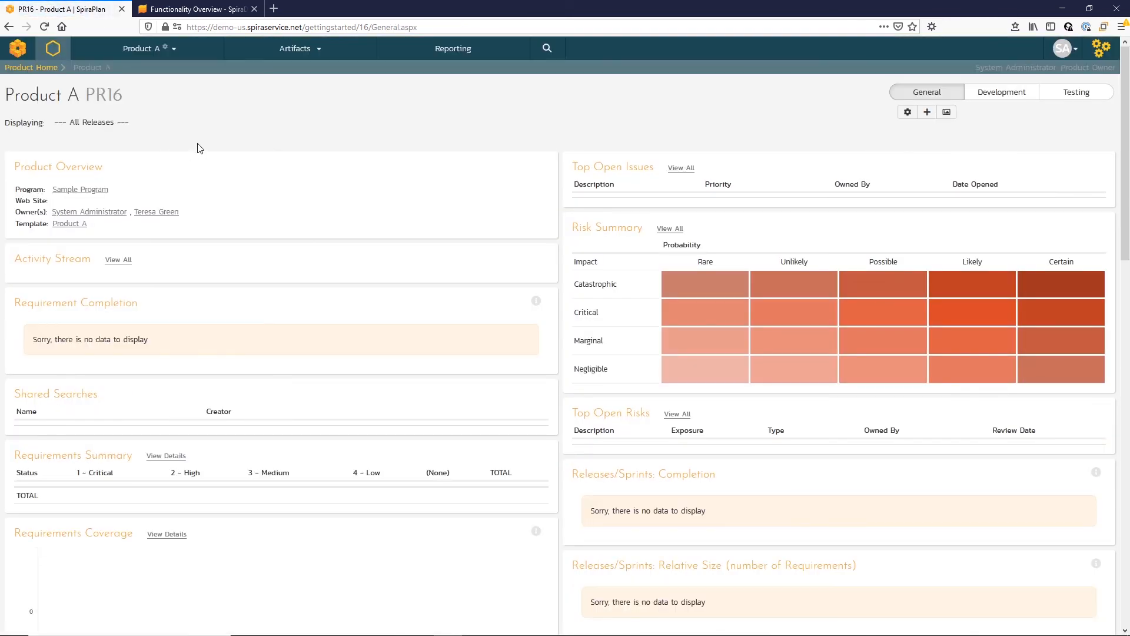